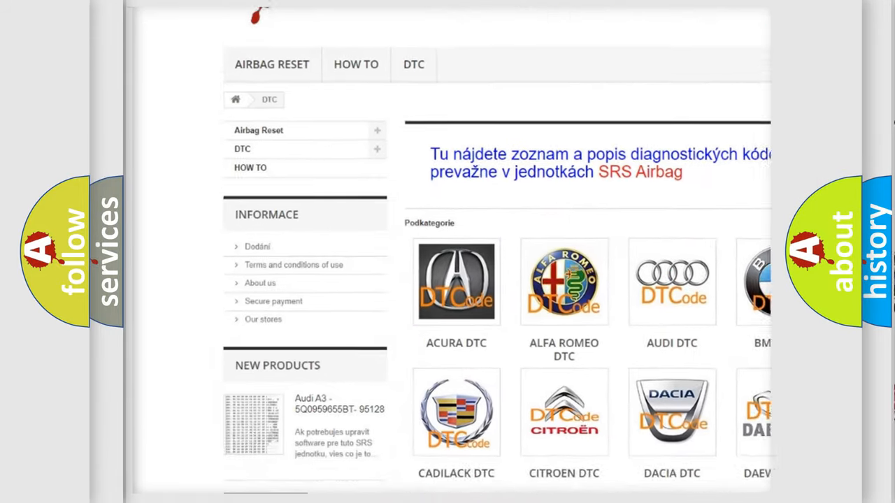
scroll("down", 3)
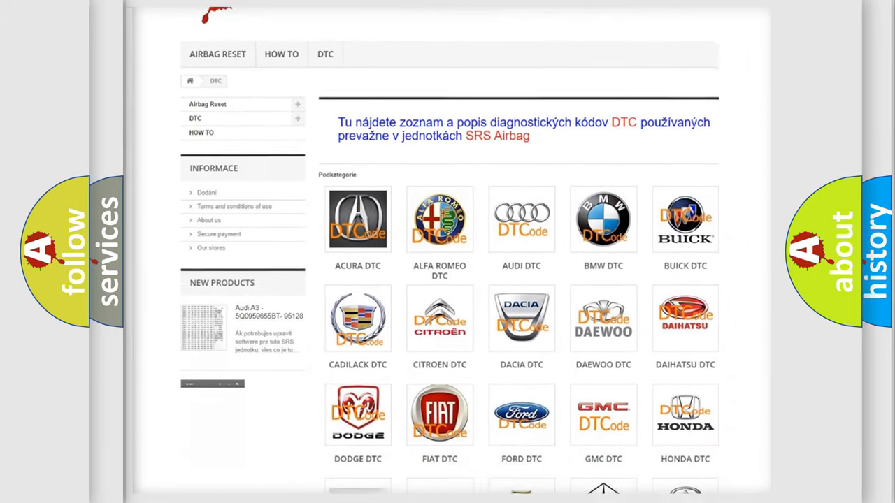
scroll("down", 3)
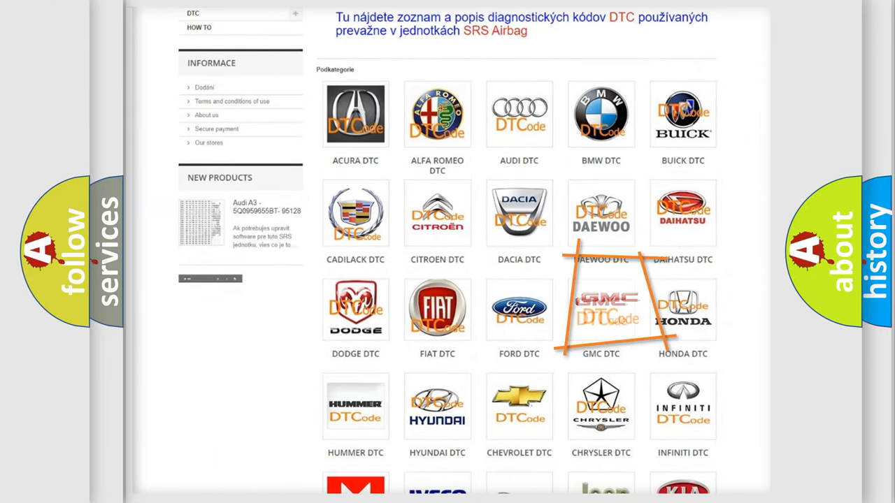